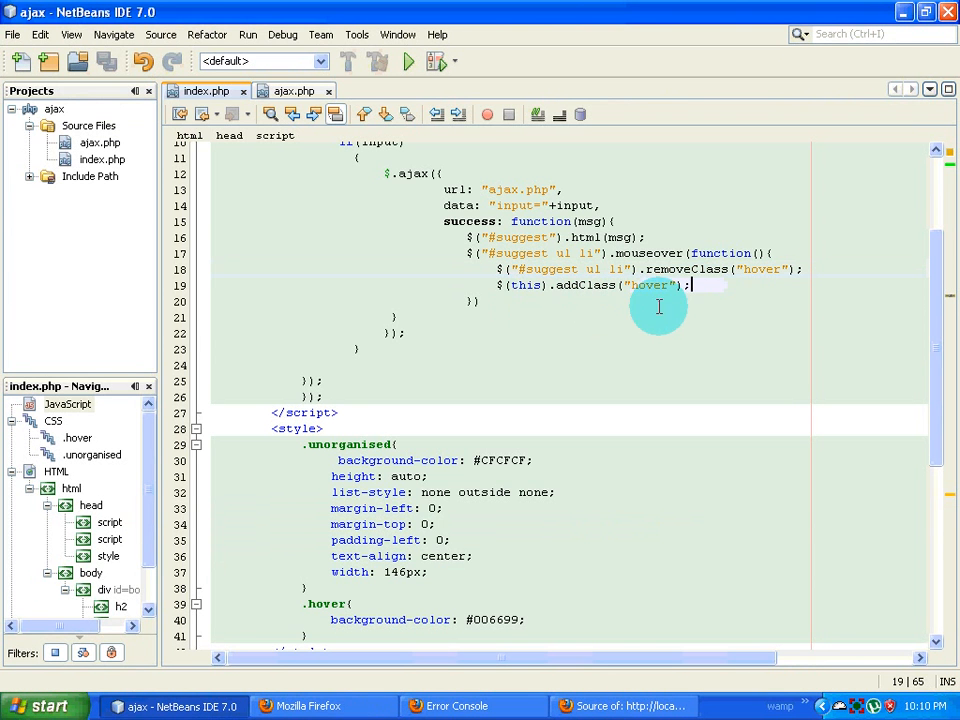
pyautogui.moveTo(724, 302)
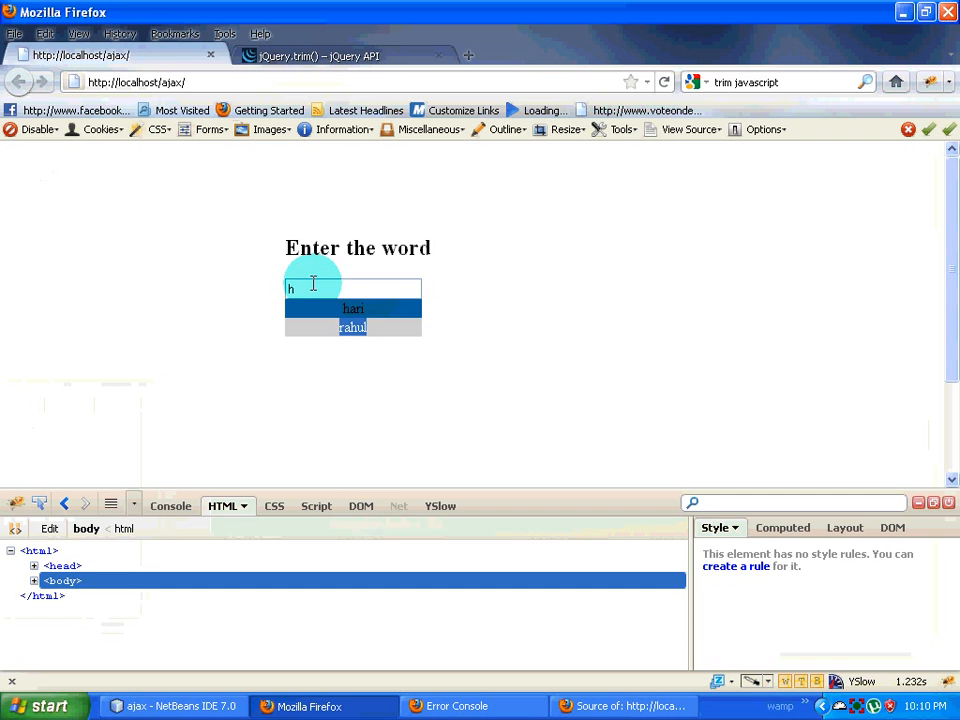
# Return to the NetBeans source and start a blank line below the mouseover handler
pyautogui.click(176, 706)
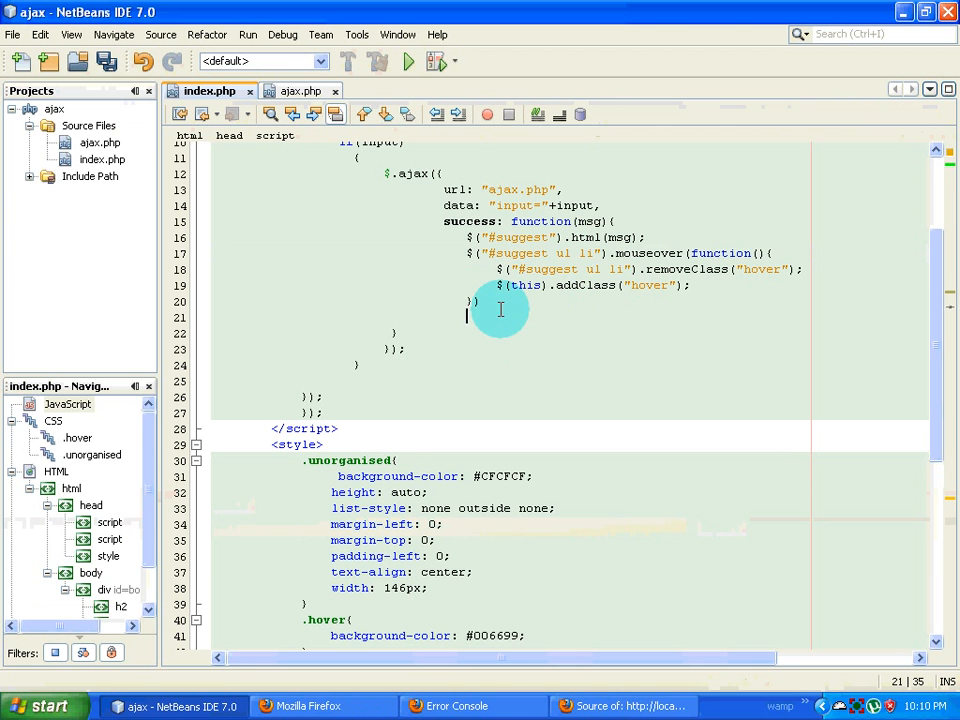
# Write $("#suggest ul li").click(function(){ var value = $(this).html(); for the suggestion items
pyautogui.write('$("#suggest ul li")')
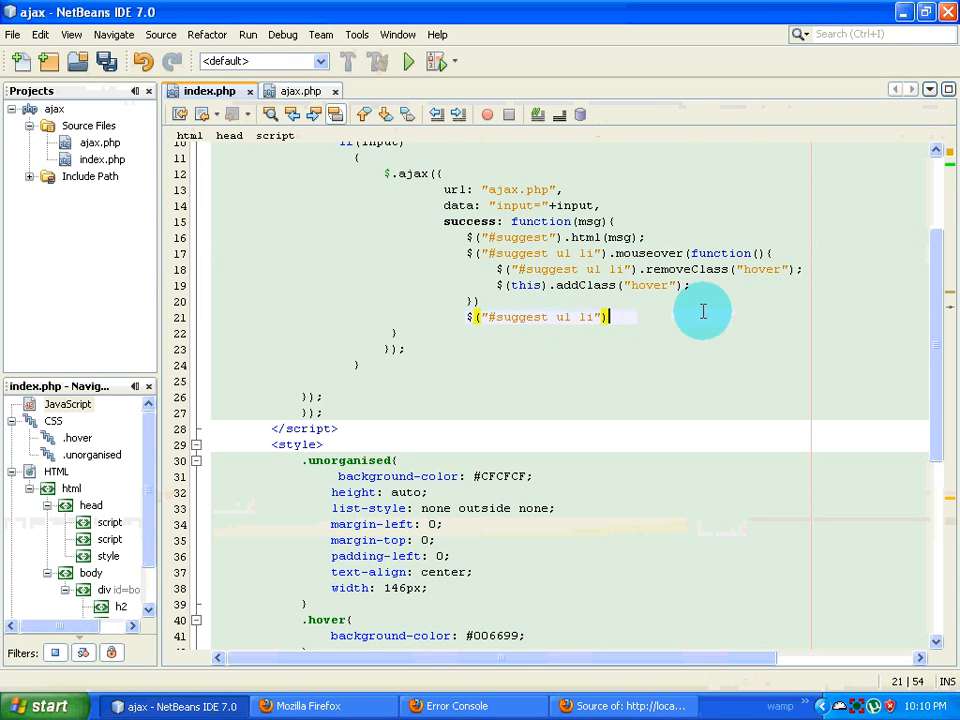
pyautogui.write('.clicj')
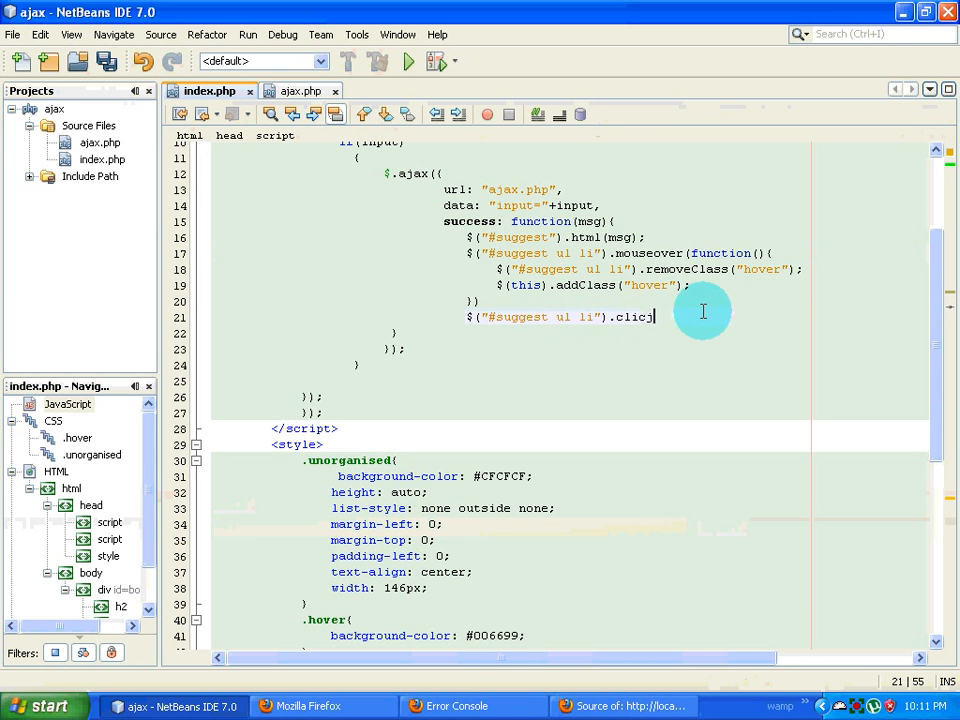
pyautogui.write('k()')
pyautogui.write('$(')
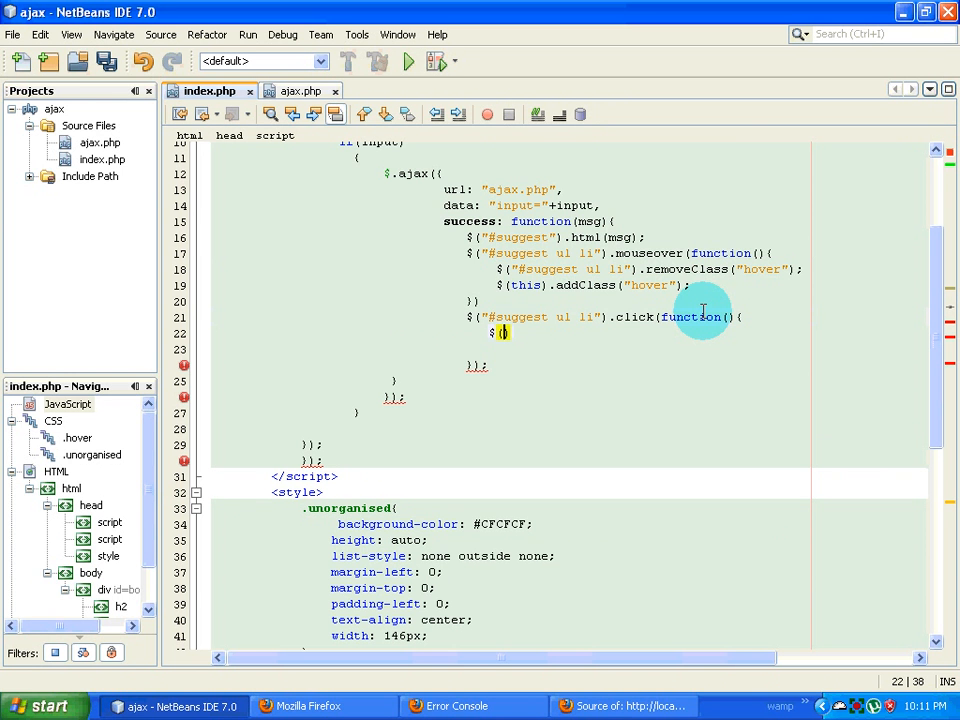
pyautogui.write('(this)')
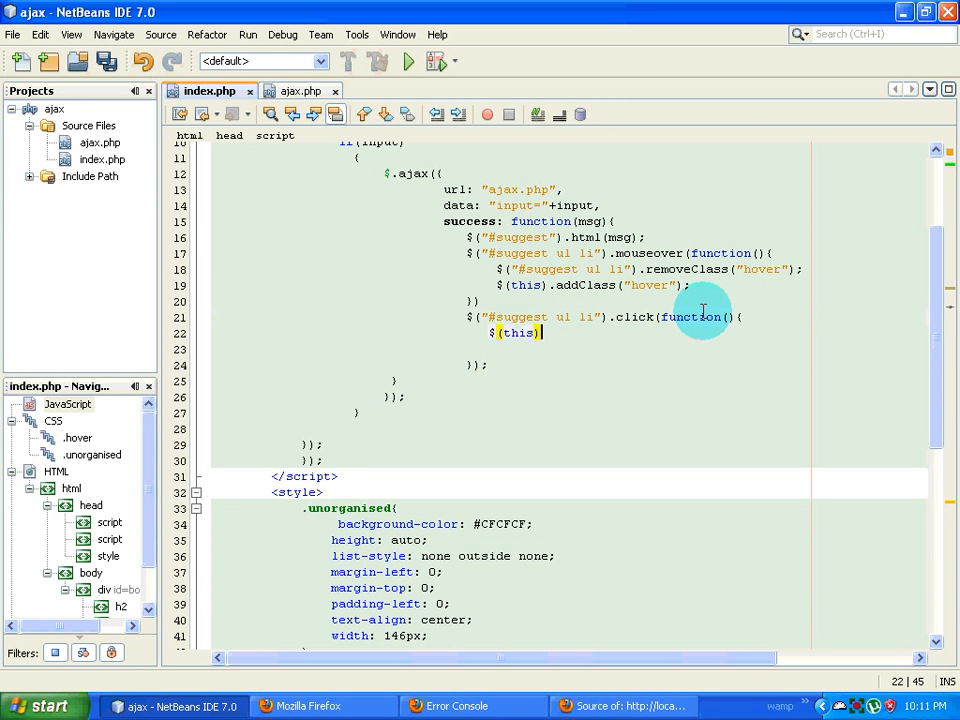
pyautogui.write('.htm')
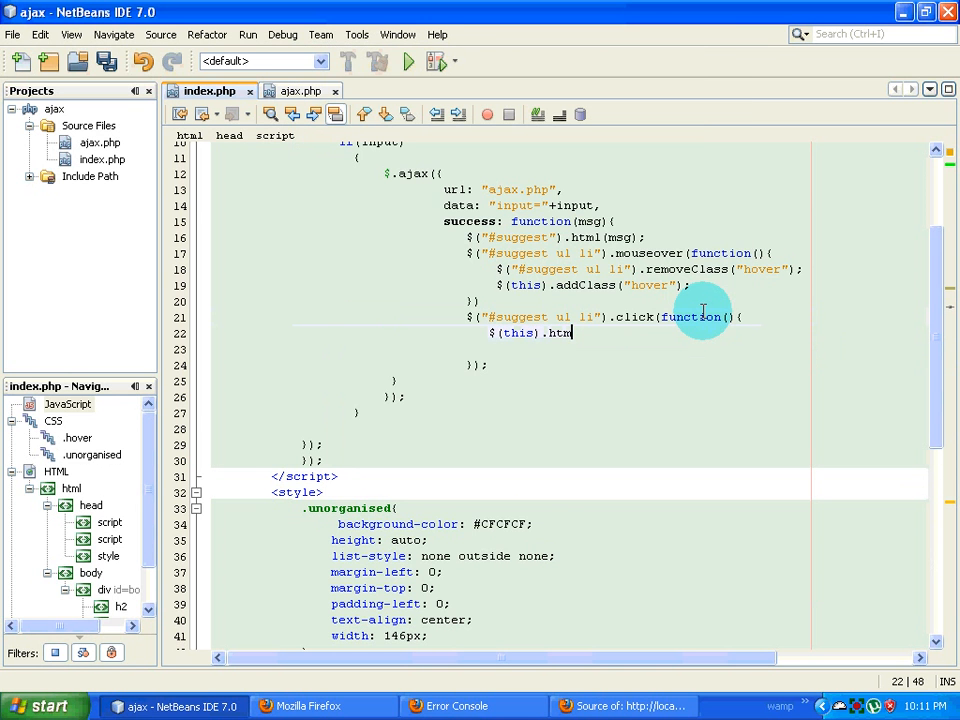
pyautogui.write('l()')
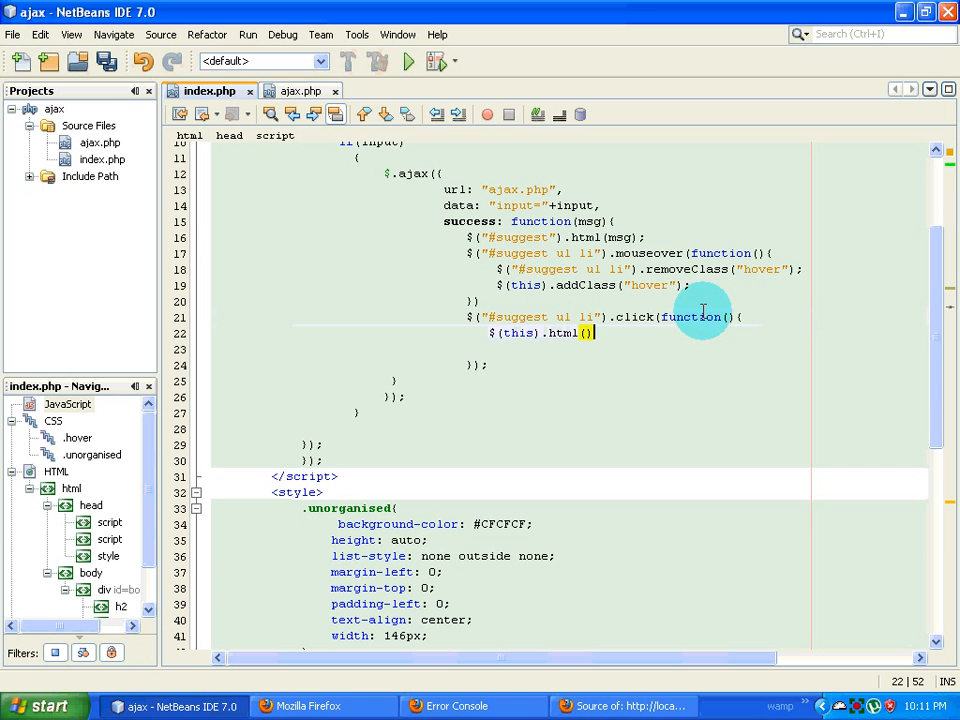
pyautogui.write(';')
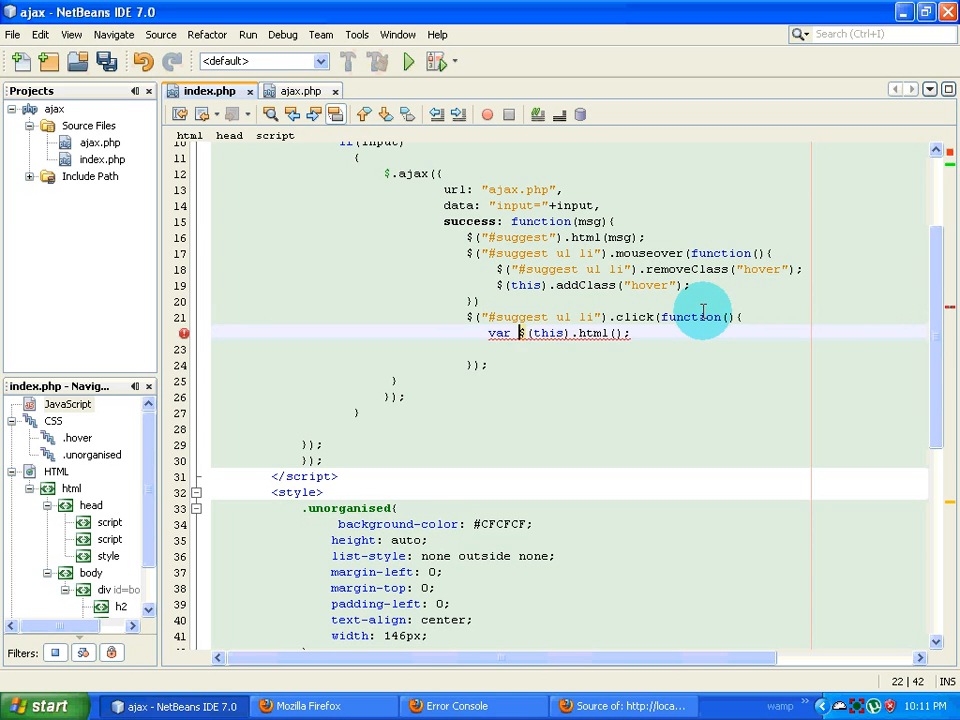
# Store the item's HTML in value and add alert(value); inside the handler
pyautogui.write('value  =')
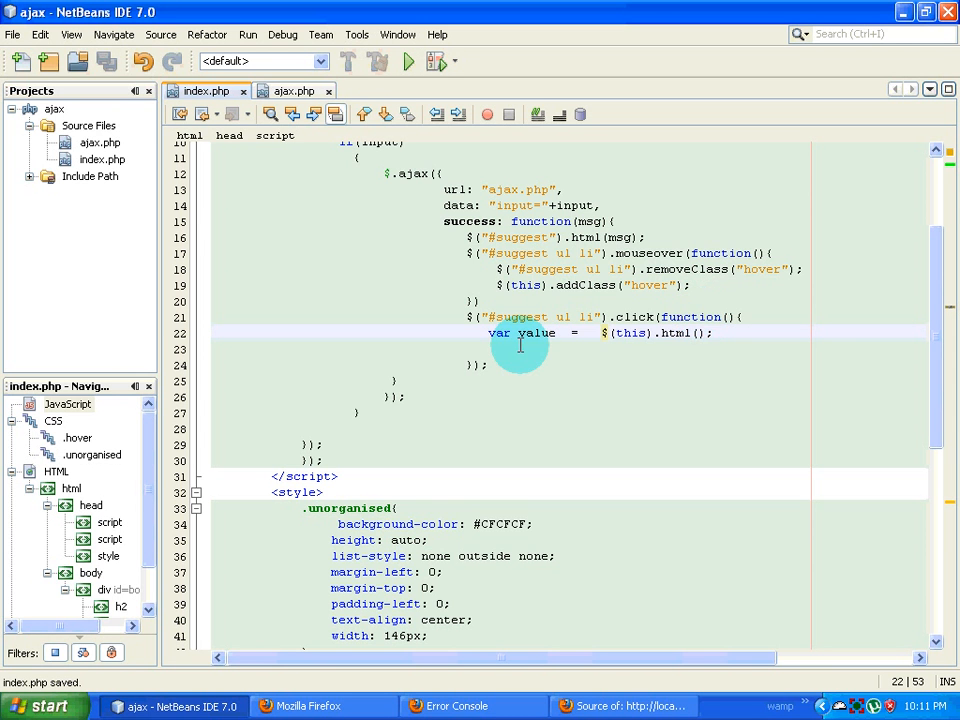
pyautogui.write('a')
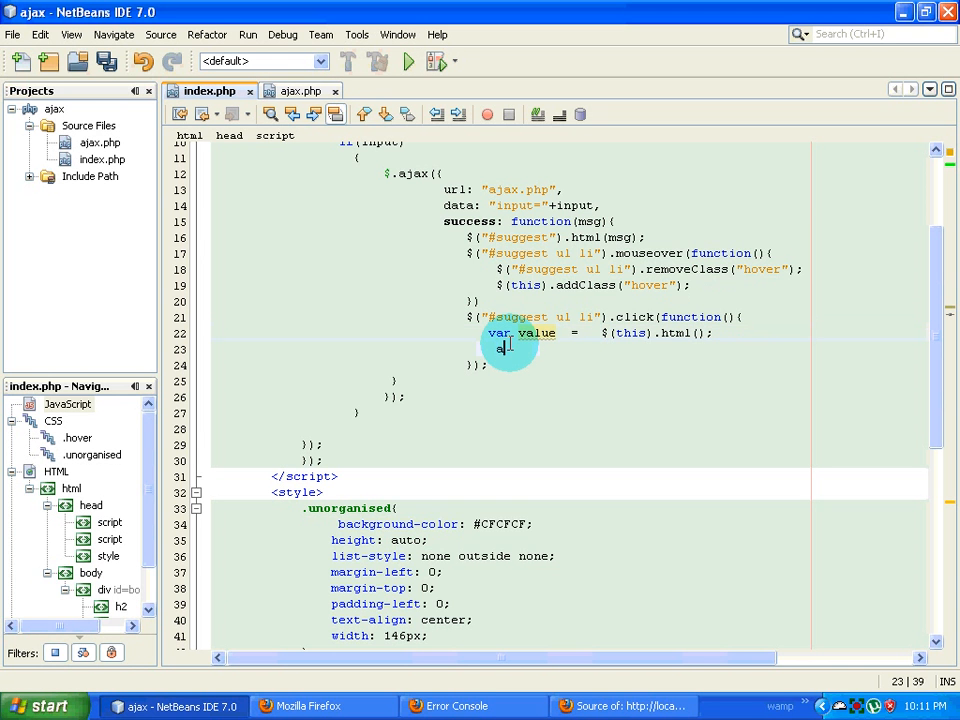
pyautogui.write('alert(')
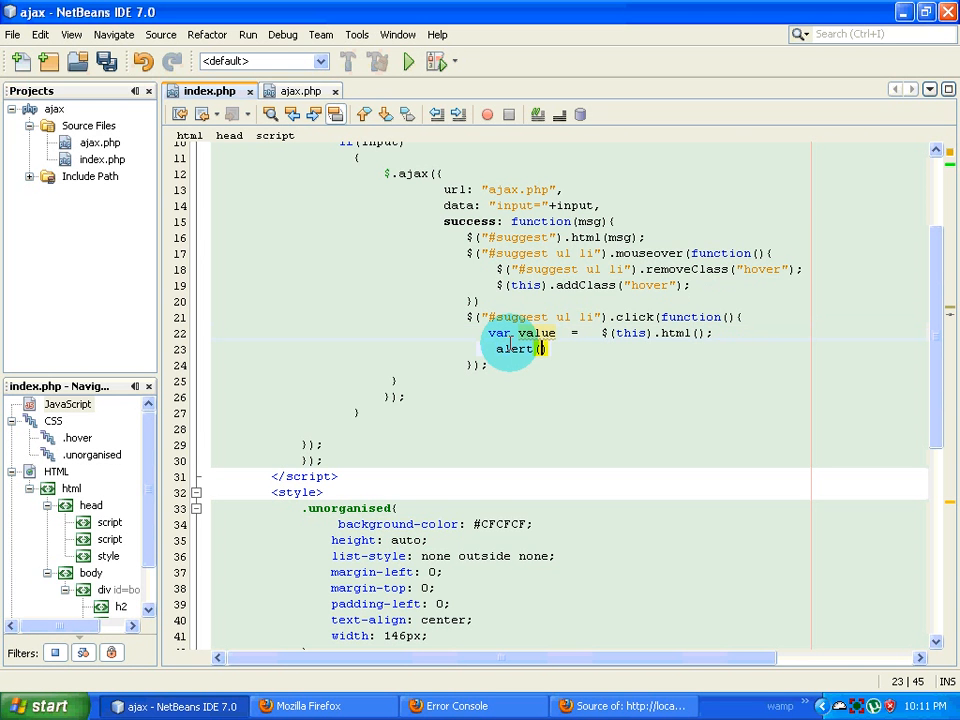
pyautogui.write('value')
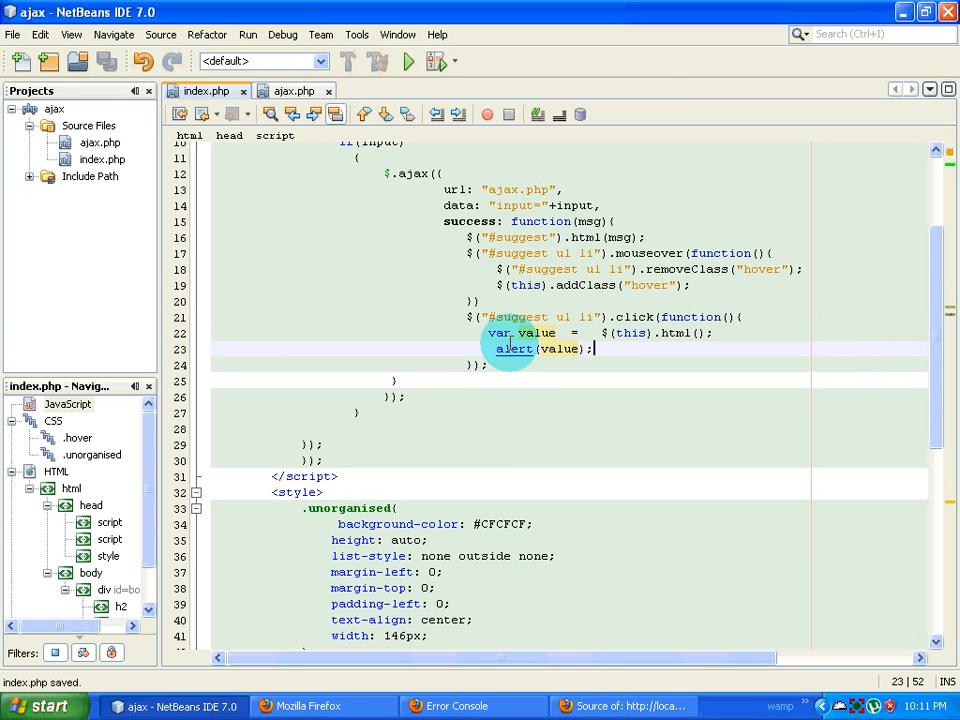
# Reload the page in Firefox and click a suggestion to see the alert
pyautogui.click(310, 706)
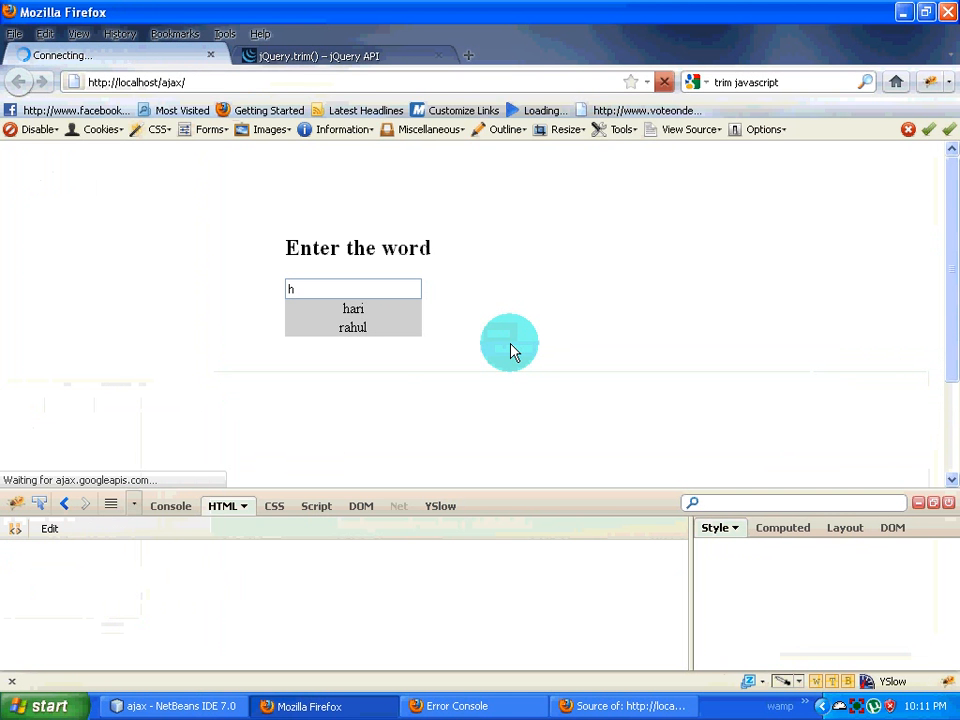
pyautogui.click(352, 288)
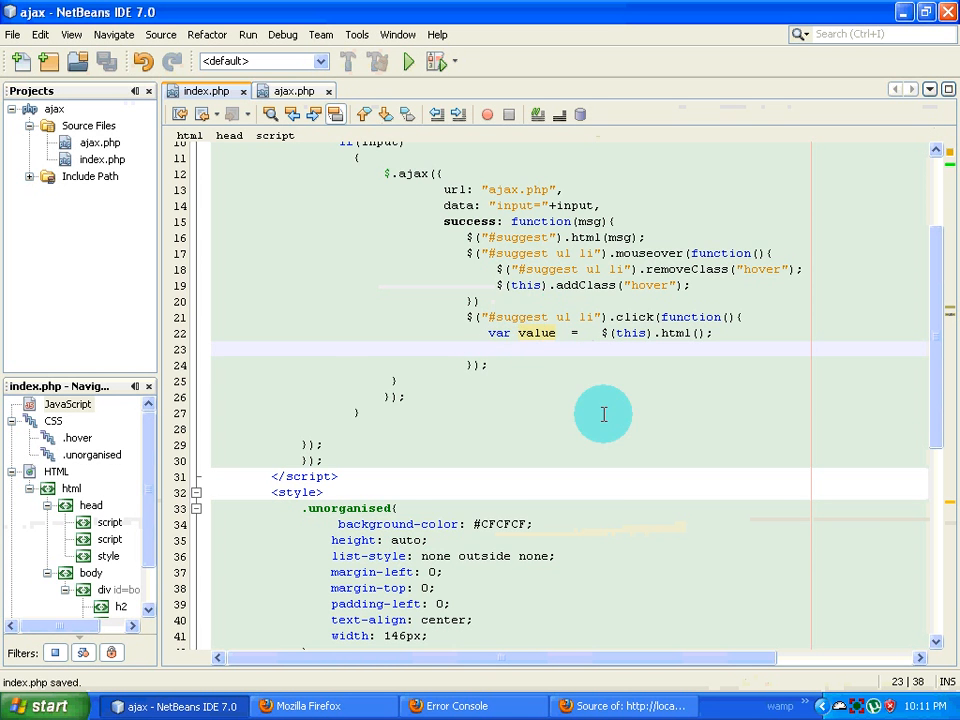
# Replace the alert with $('#input').val(value); so the clicked text fills the input
pyautogui.scroll(-3)
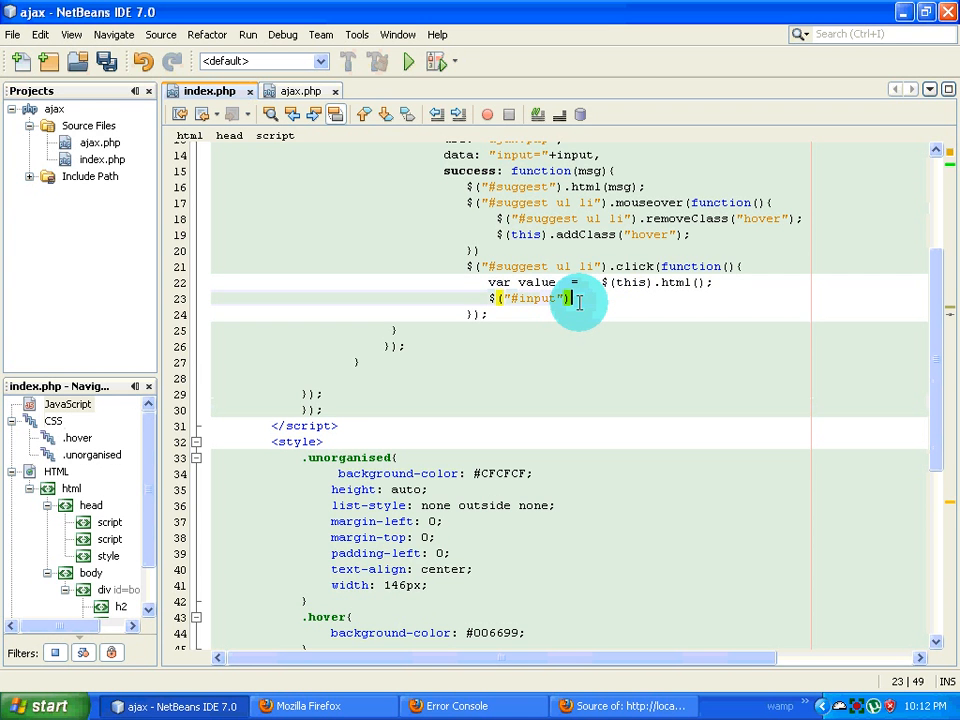
pyautogui.write('.')
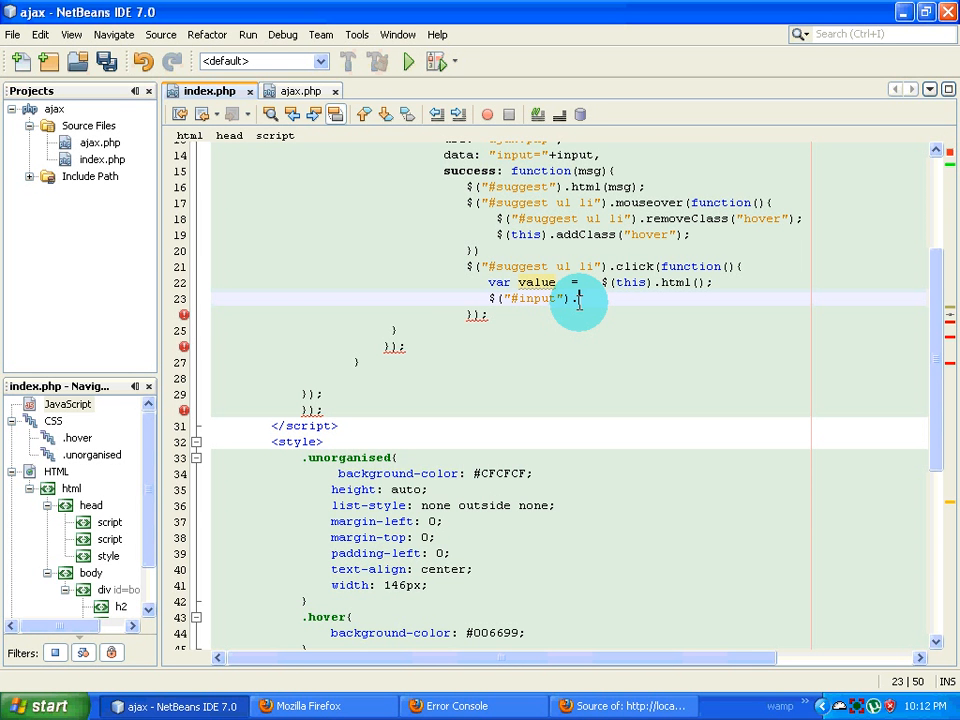
pyautogui.write('val()')
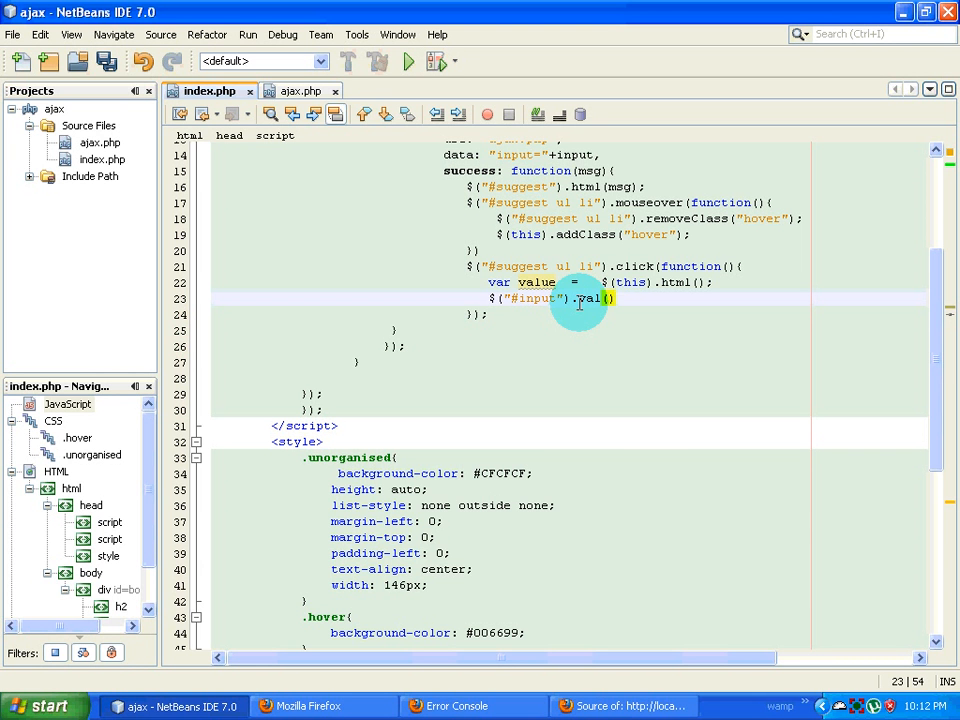
pyautogui.write('value);')
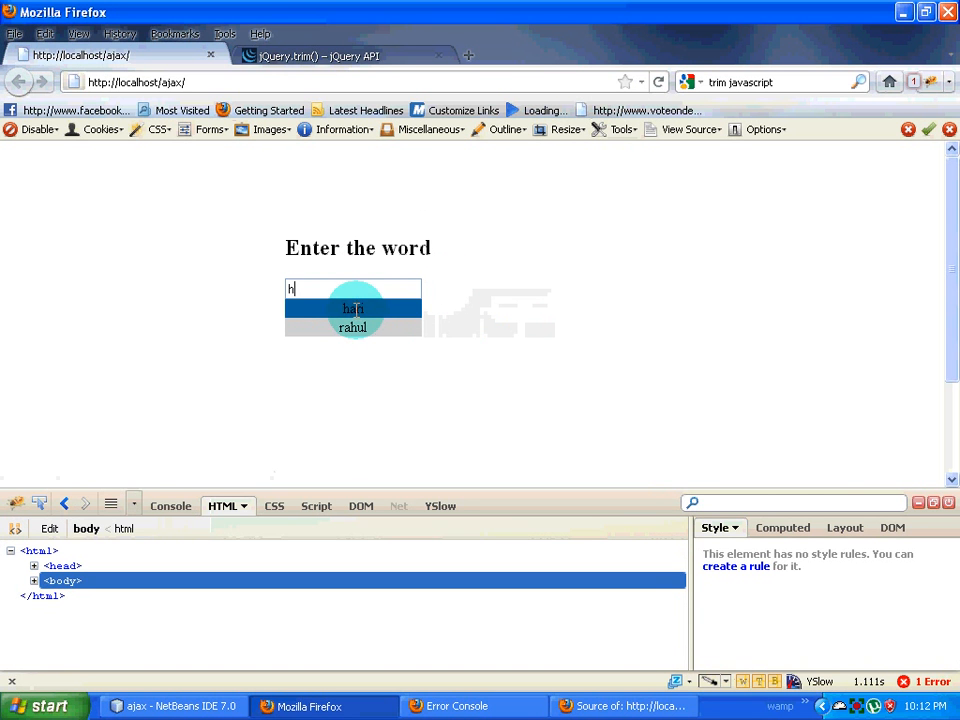
# Type in the word box, pick the rahul suggestion to fill it, then return to NetBeans
pyautogui.write('ari')
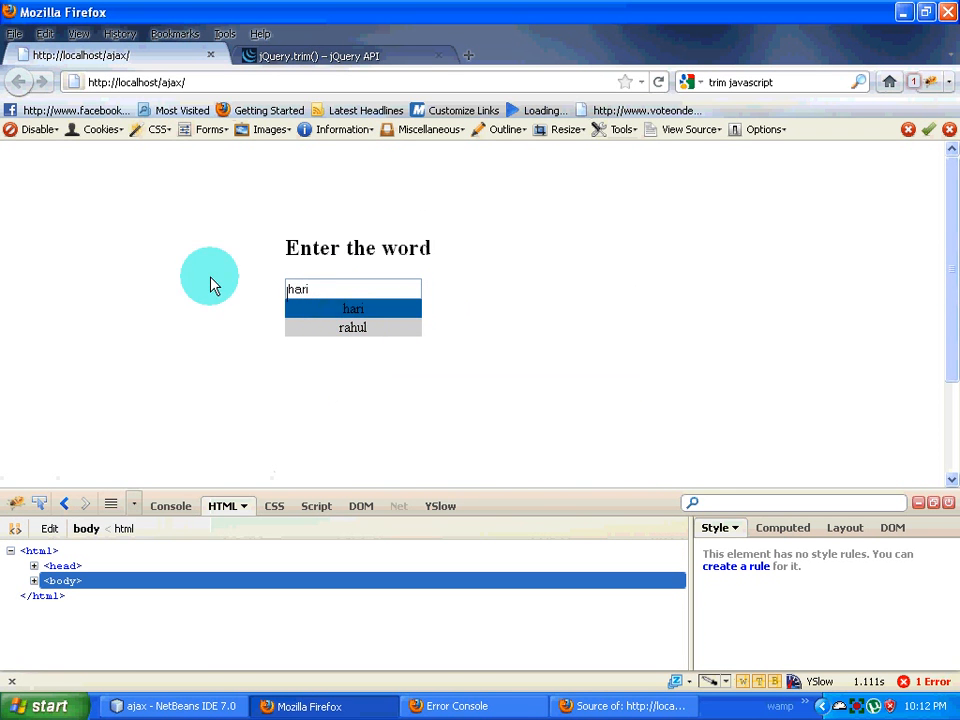
pyautogui.click(352, 328)
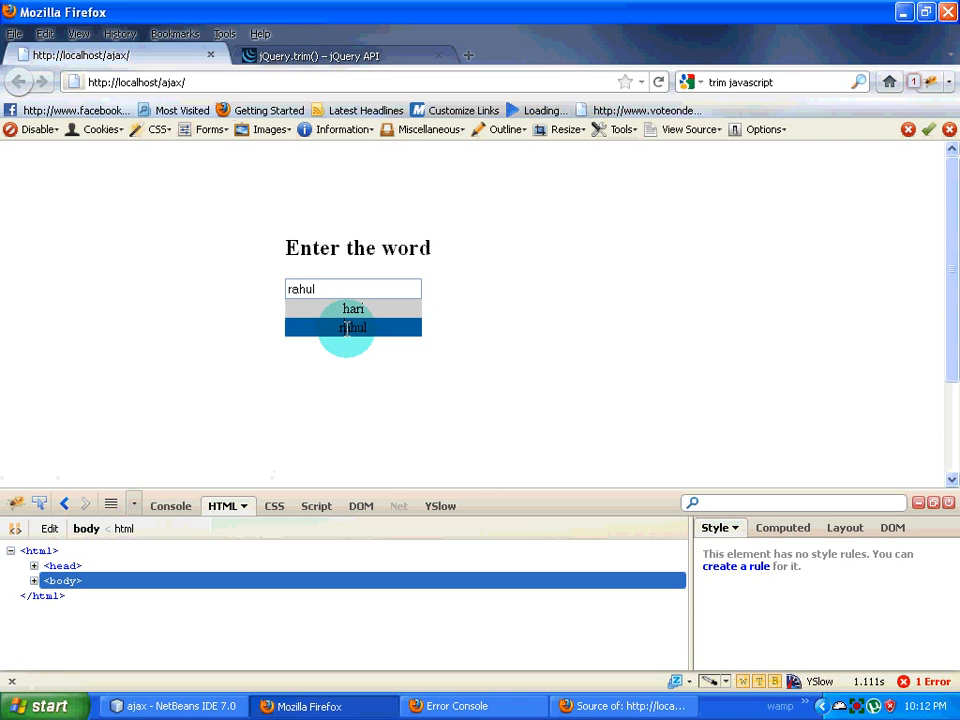
pyautogui.click(170, 706)
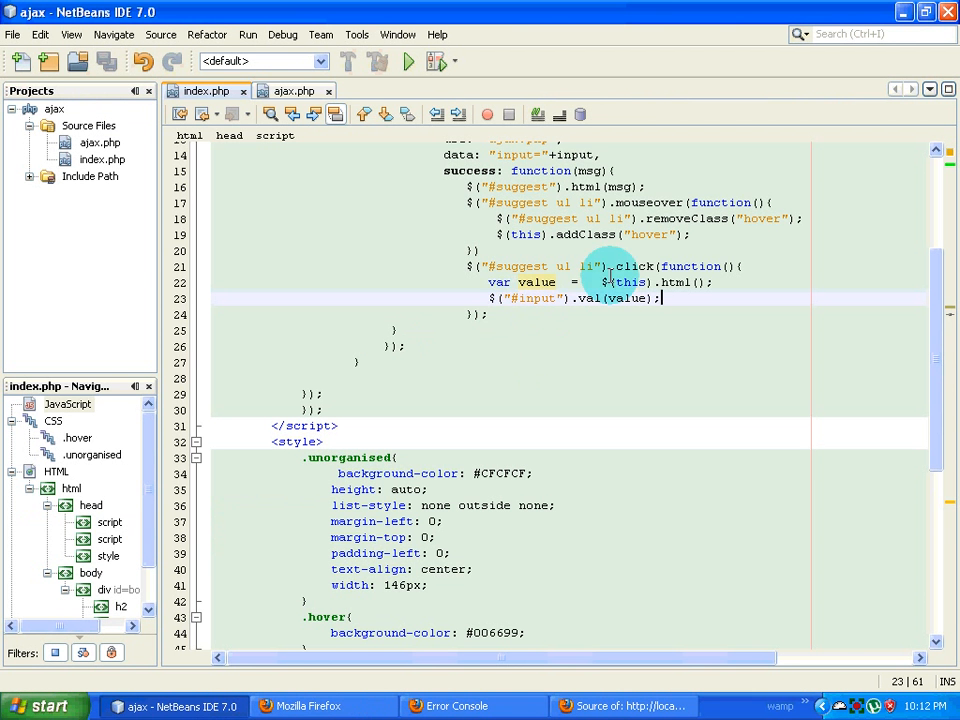
# Add a $("#suggest ul li").remove() line so the list clears after a click
pyautogui.scroll(-3)
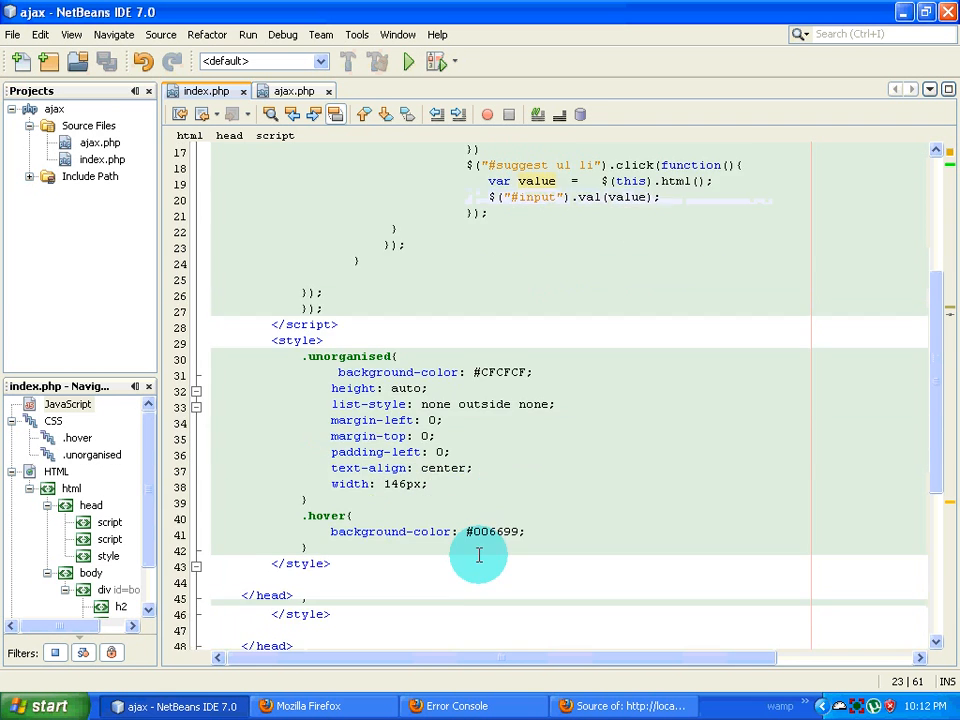
pyautogui.scroll(-3)
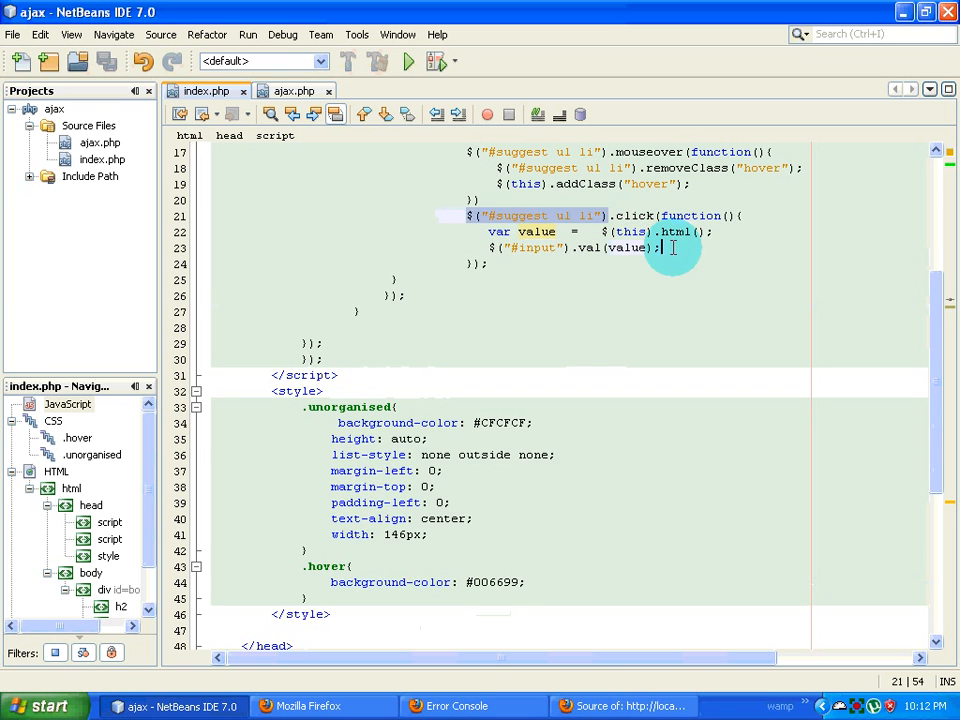
pyautogui.write('$("#suggest ul li")')
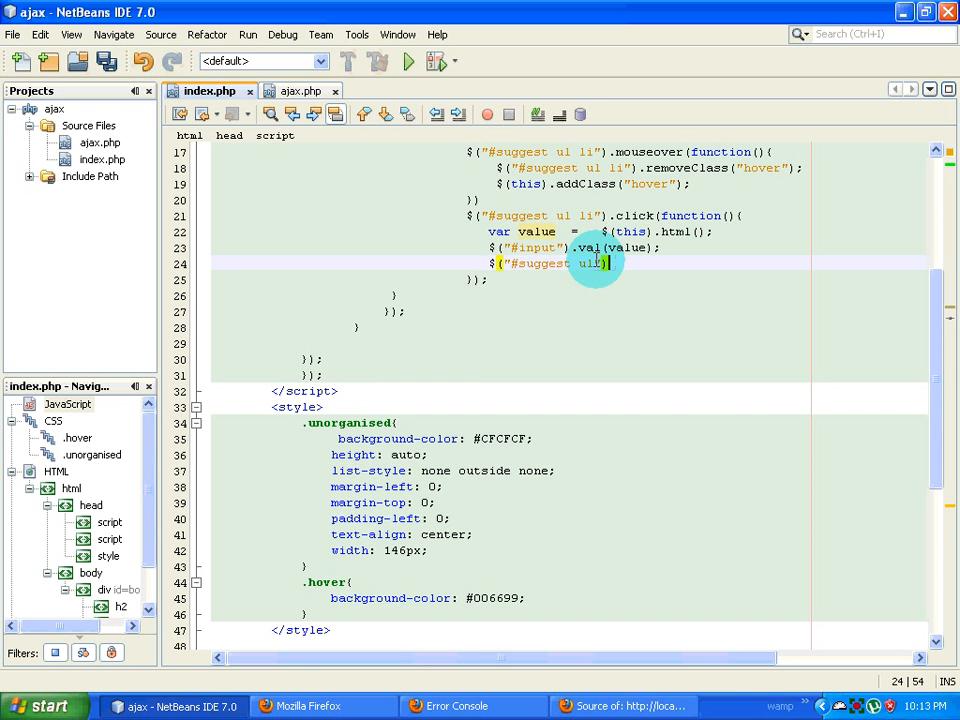
pyautogui.write('.remo')
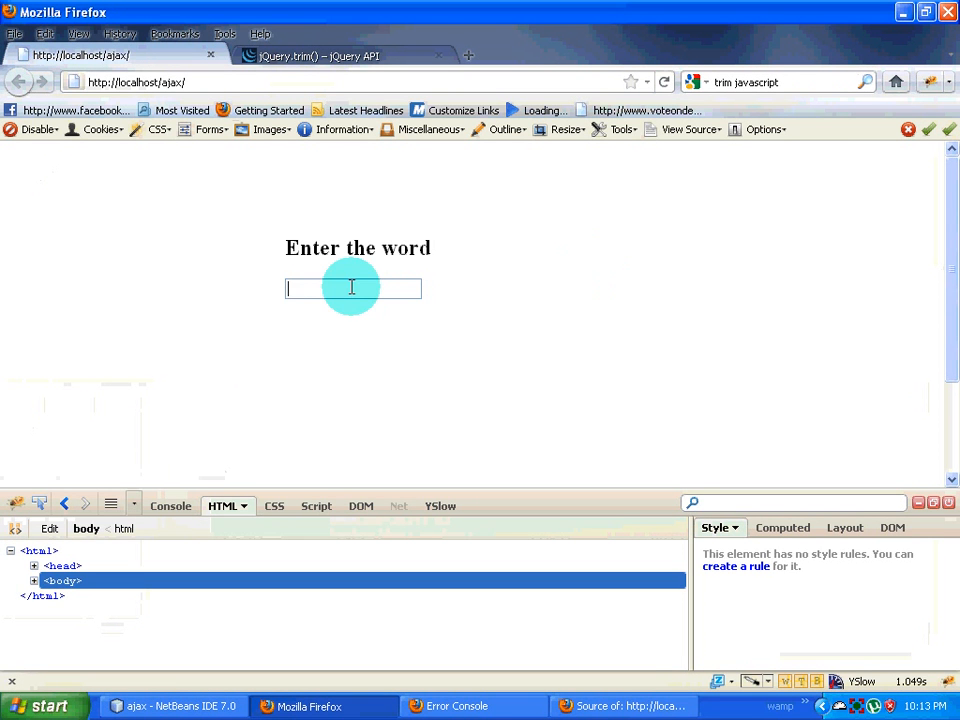
# Type h, pick rahul to fill the box and clear the list, retype h, then return to NetBeans
pyautogui.write('h')
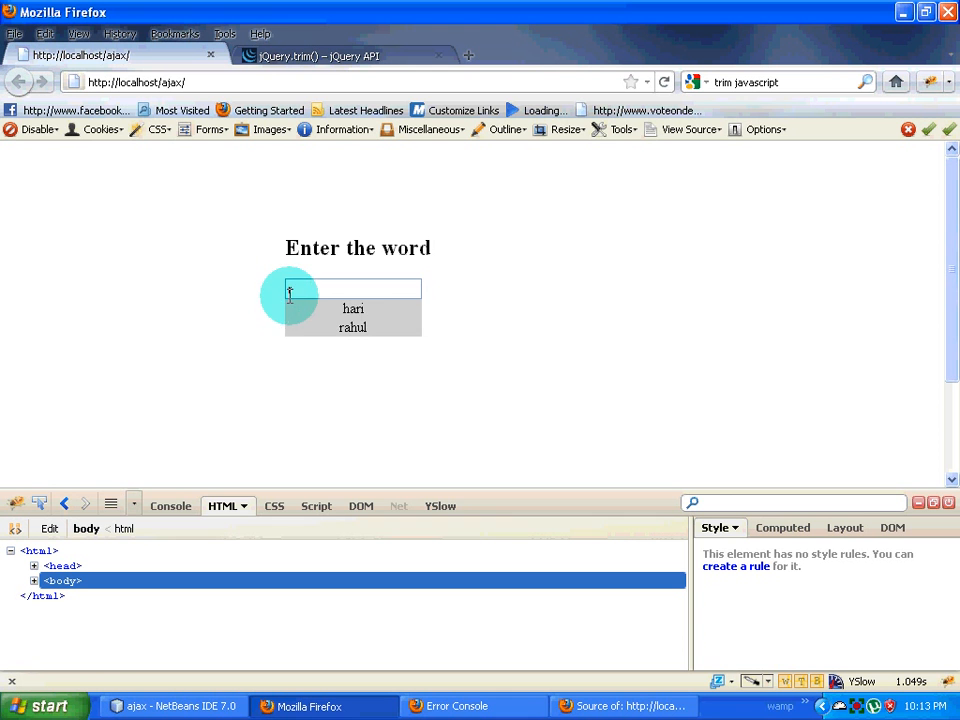
pyautogui.click(352, 328)
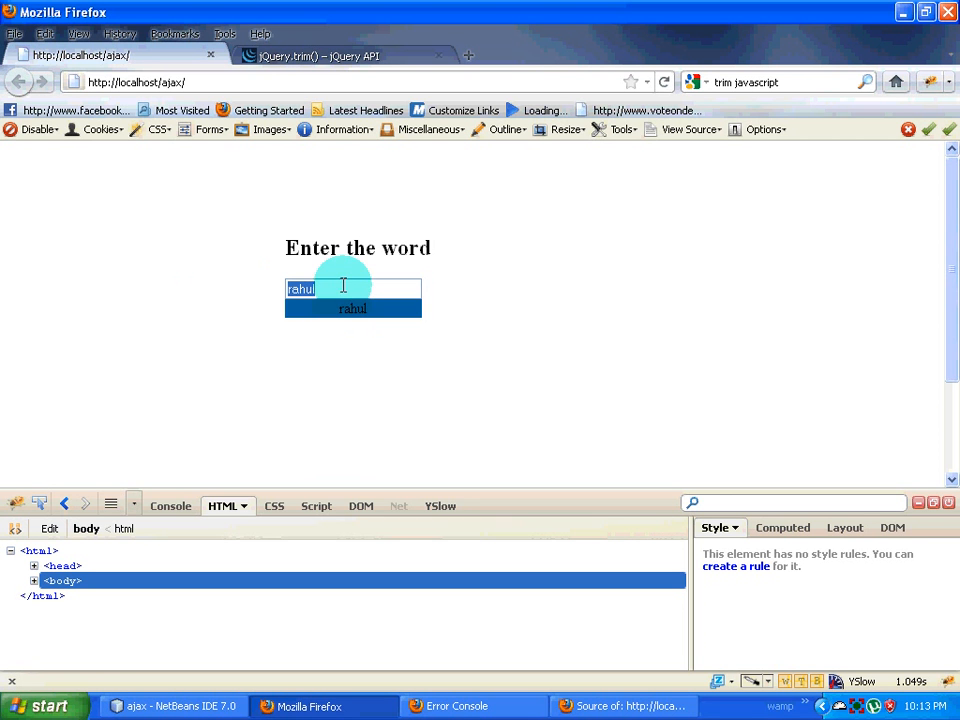
pyautogui.moveTo(246, 284)
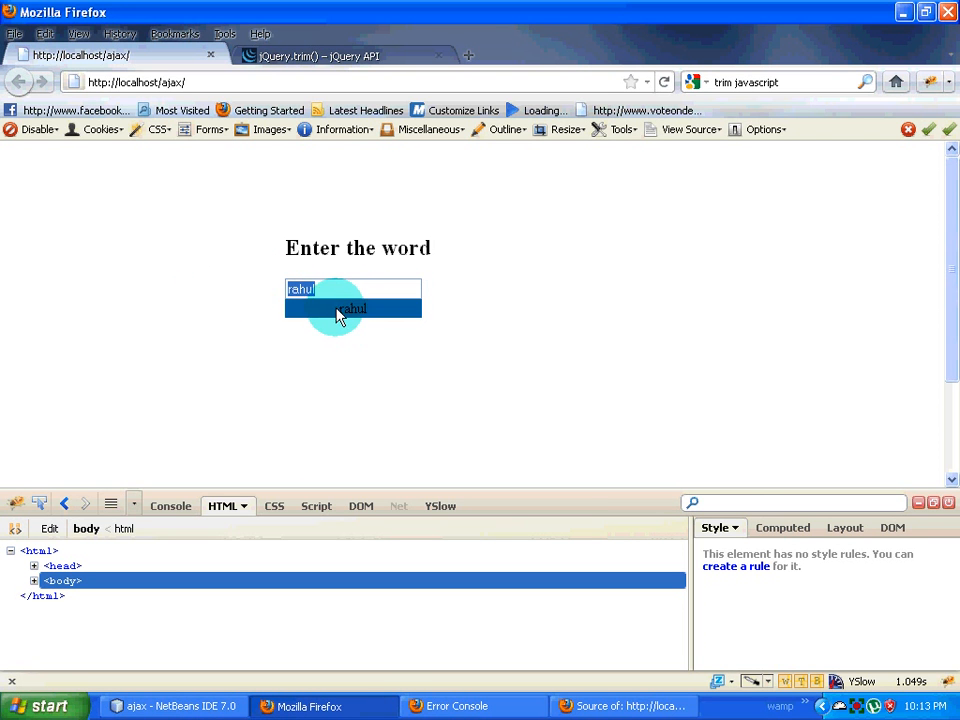
pyautogui.click(352, 308)
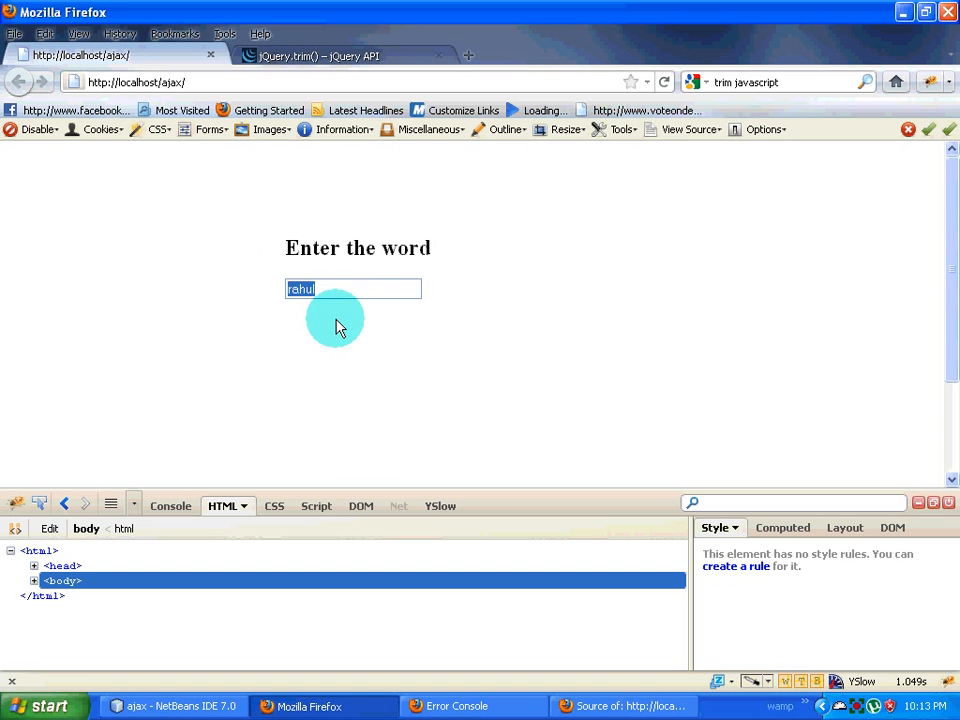
pyautogui.write('h')
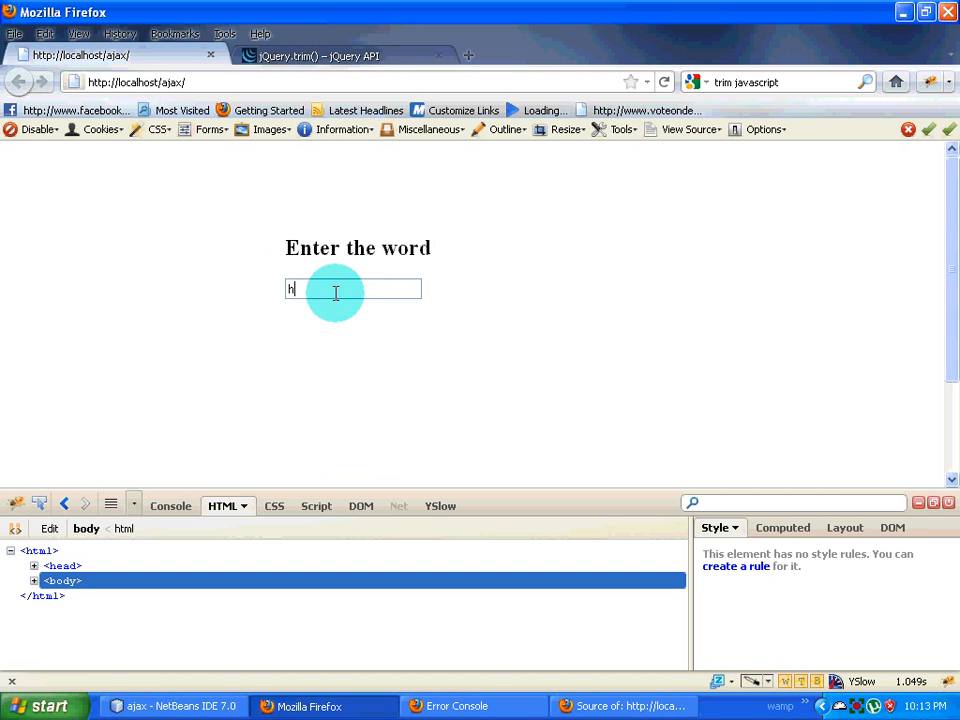
pyautogui.write('h')
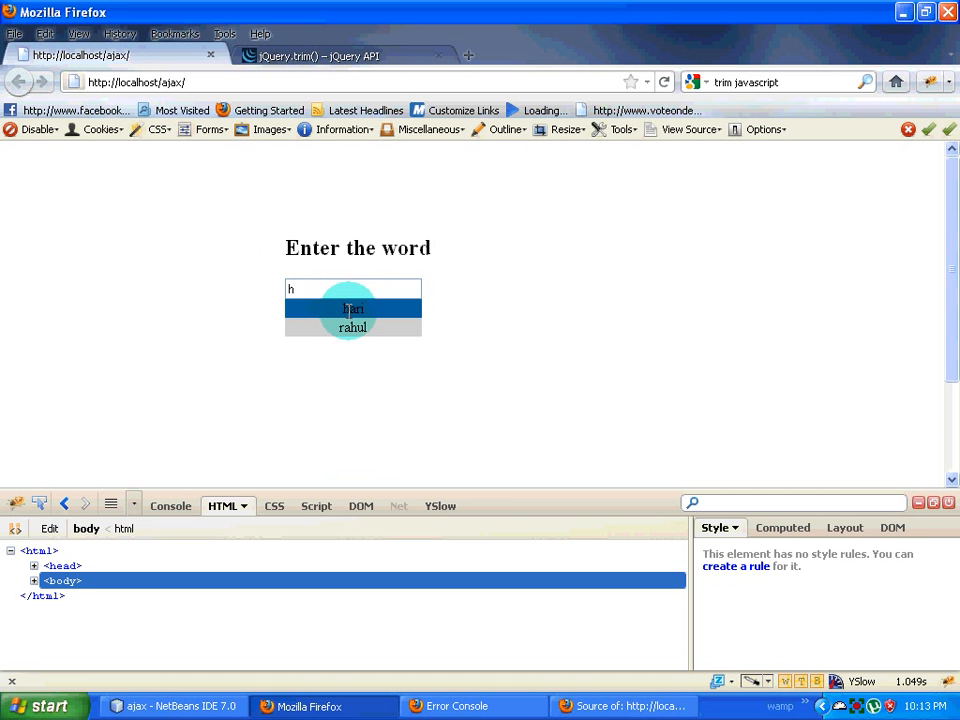
pyautogui.click(176, 706)
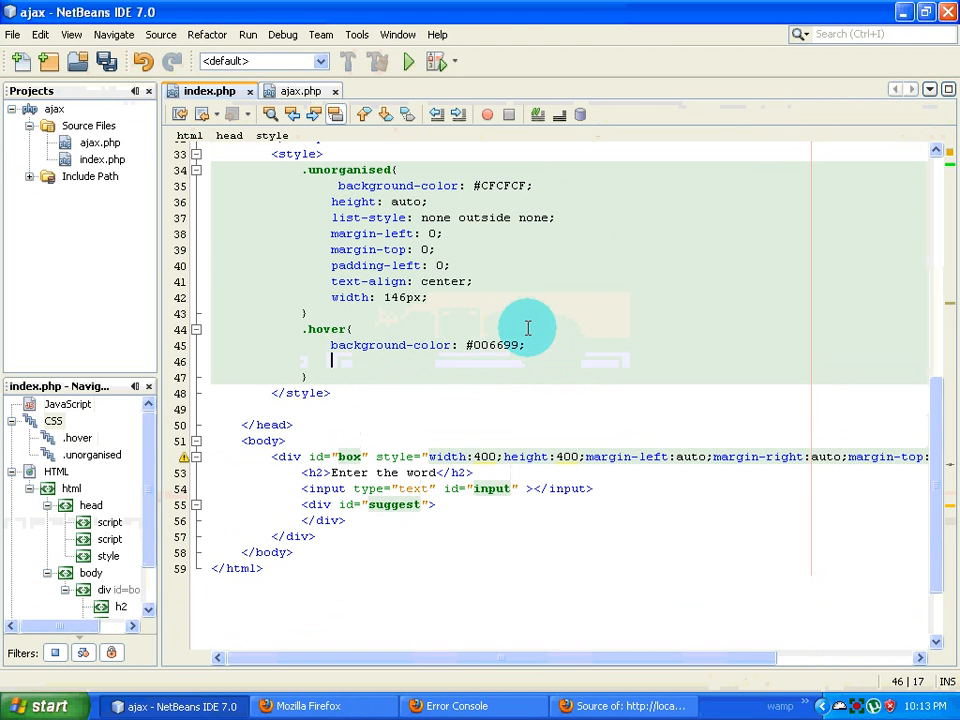
# Add cursor: pointer to the .hover rule for the suggestion items
pyautogui.write('cursor:')
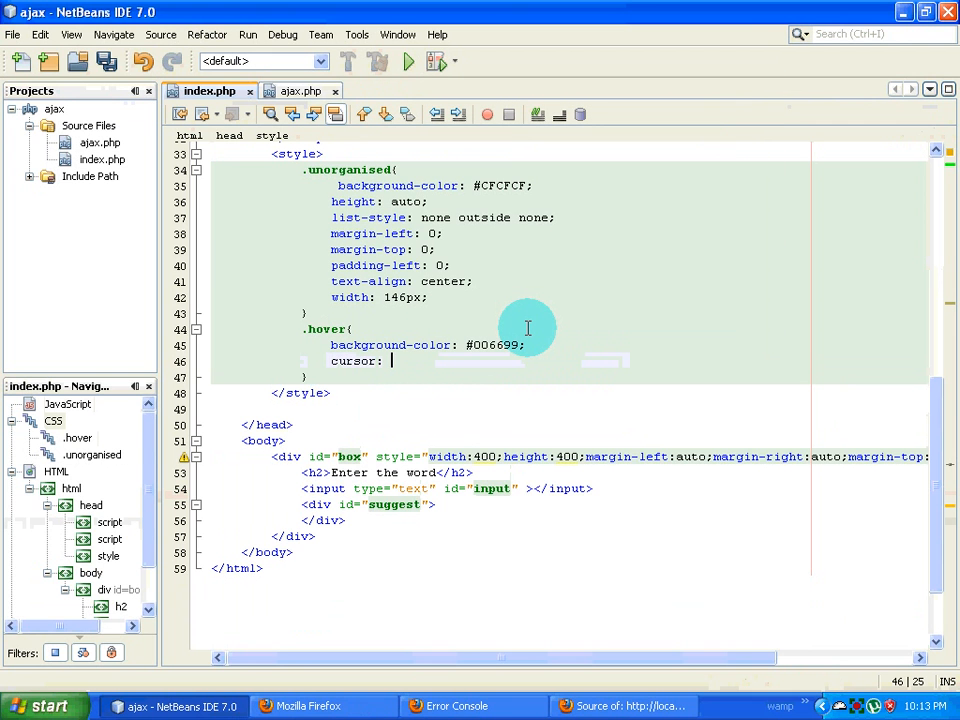
pyautogui.write('pointer')
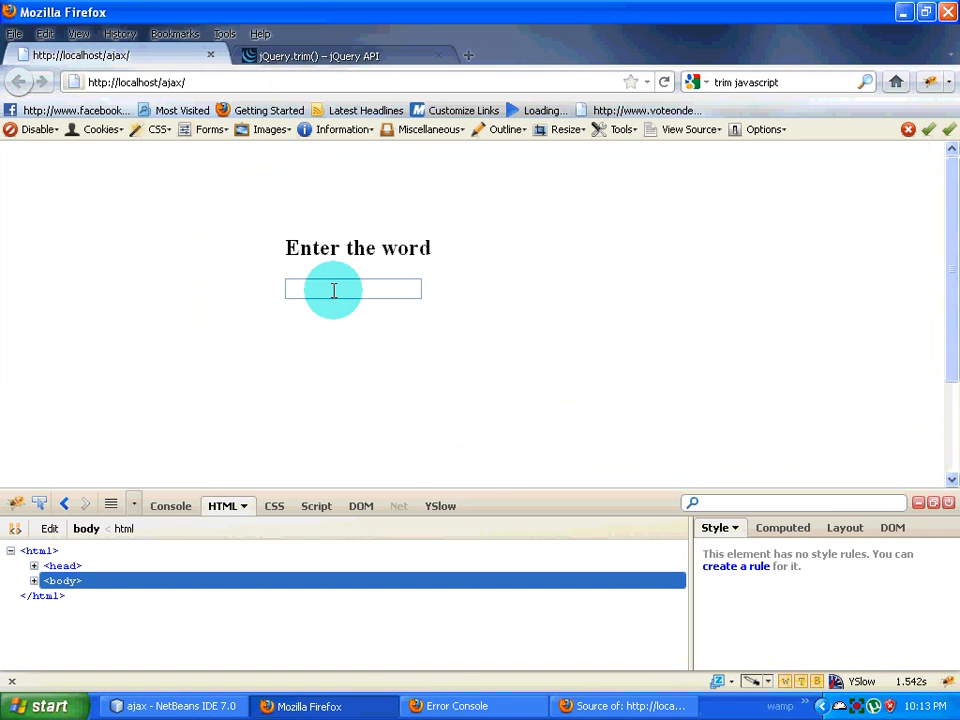
# Type h and choose rahul to confirm the box fills and the list disappears
pyautogui.write('h')
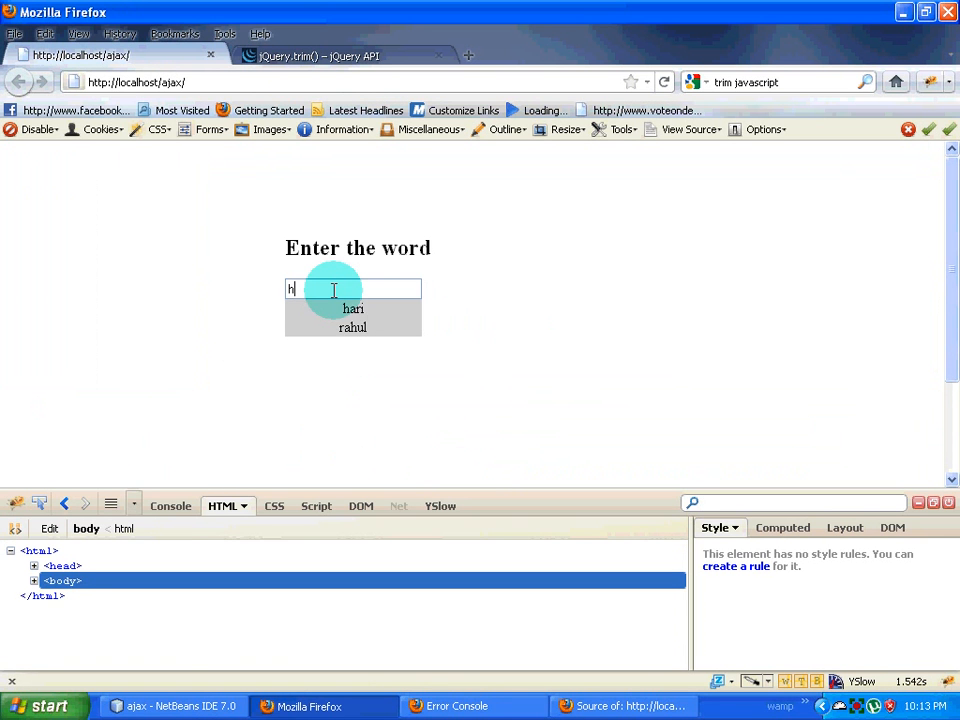
pyautogui.click(352, 328)
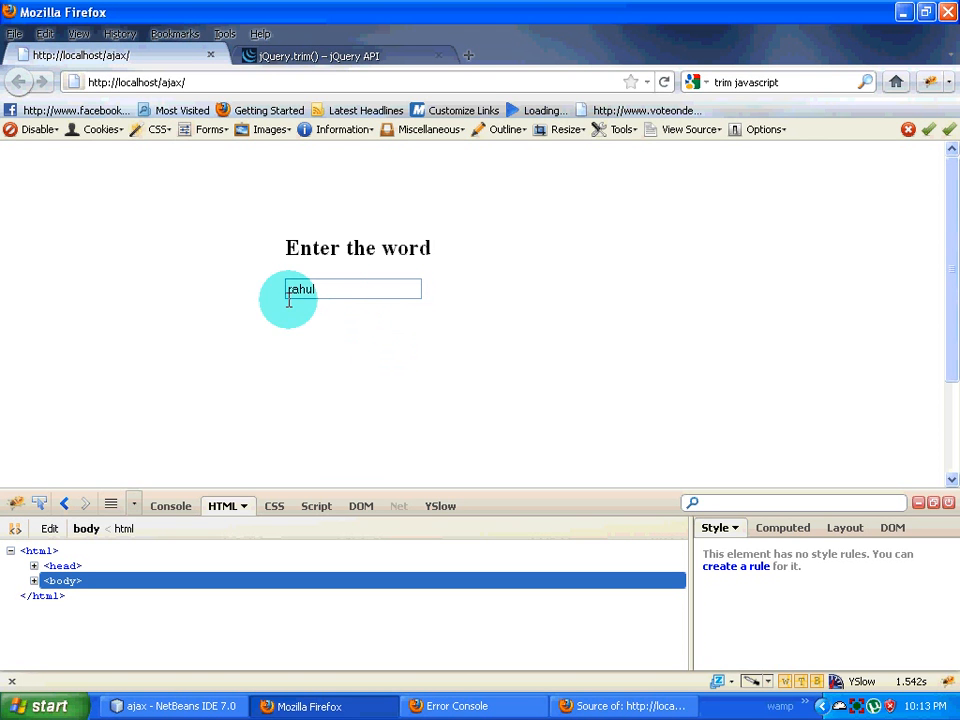
pyautogui.moveTo(448, 316)
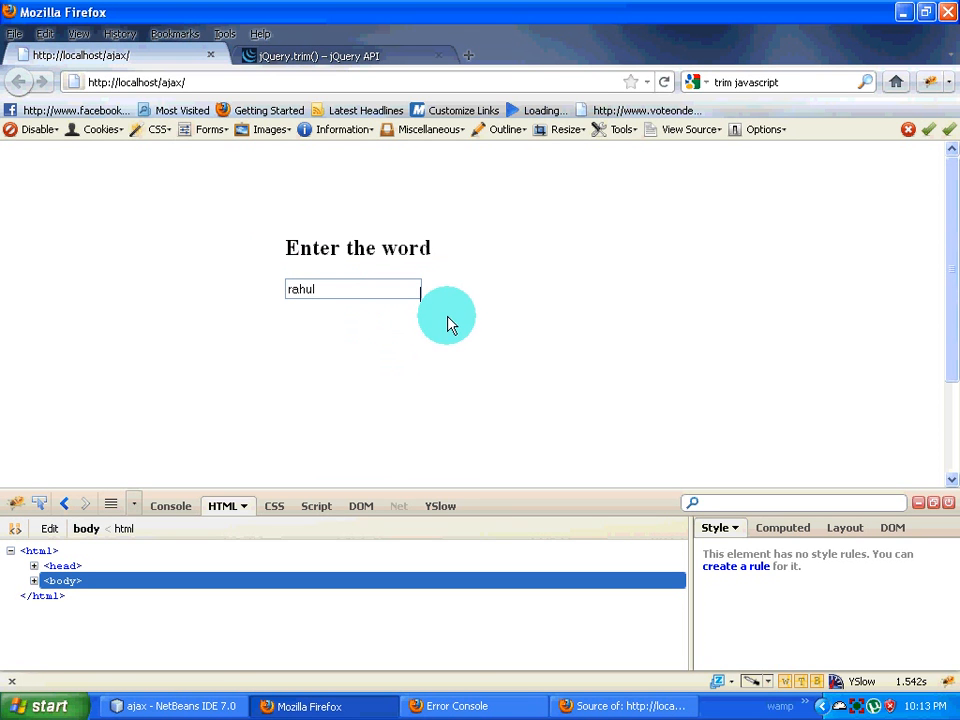
pyautogui.moveTo(384, 354)
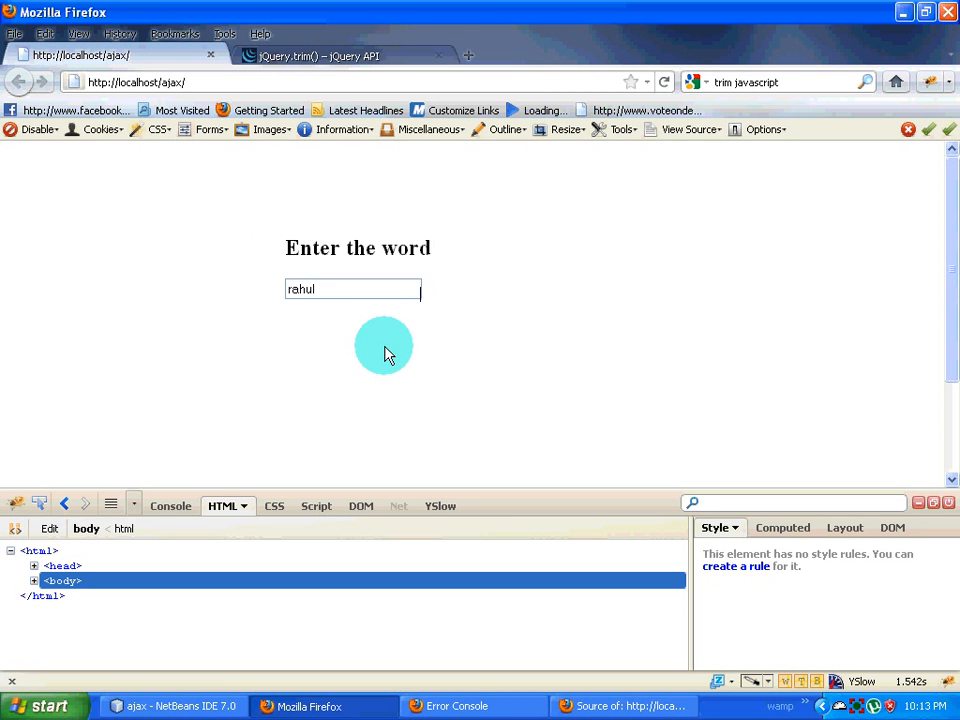
pyautogui.moveTo(428, 378)
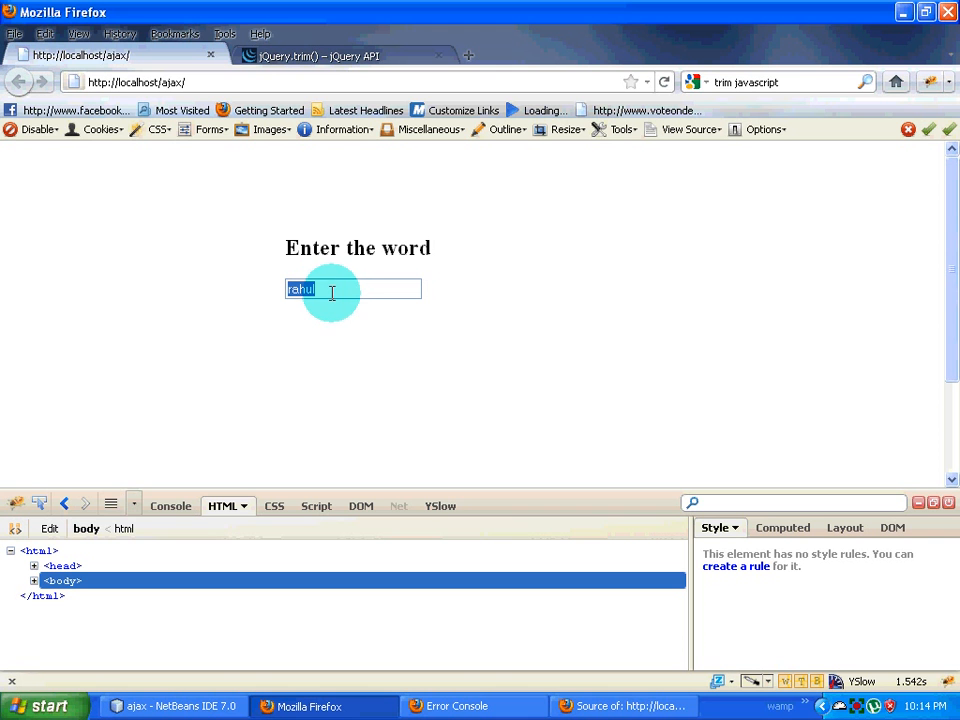
pyautogui.moveTo(344, 284)
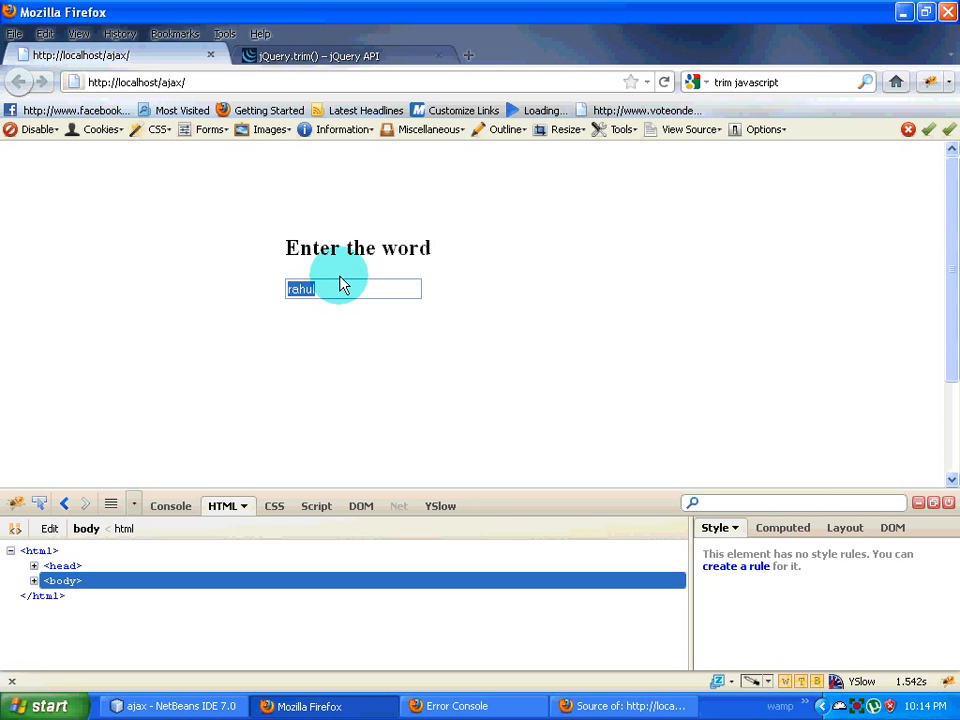